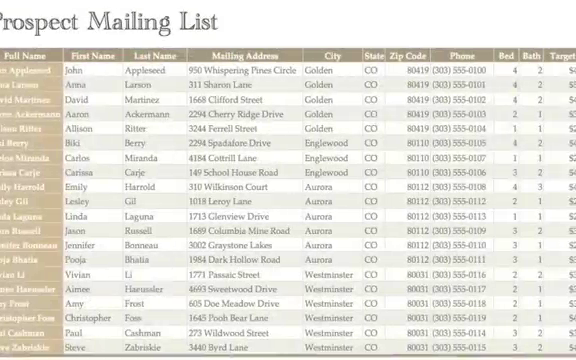
Scroll sideways through the Prospect Mailing List table in Numbers
{"action": "scroll", "scroll_direction": "right", "scroll_amount": 3}
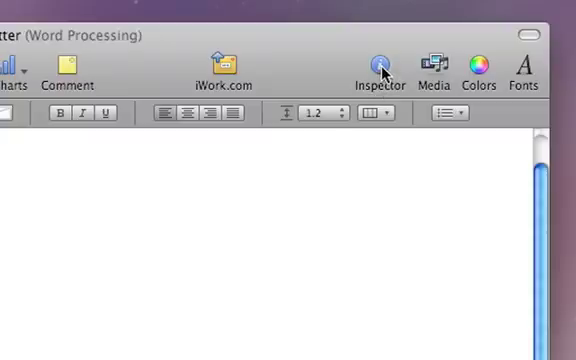
Link the Prospect Mailing List table from Milea Listings and Prospects as the merge source
{"action": "left_click", "coordinate": [379, 62]}
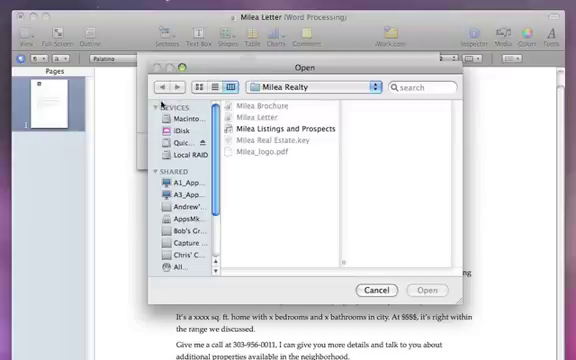
{"action": "left_click", "coordinate": [287, 128]}
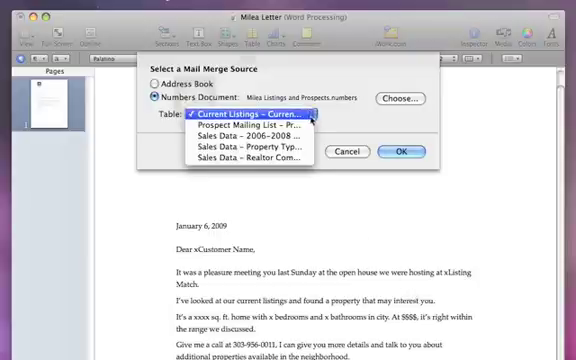
{"action": "left_click", "coordinate": [255, 123]}
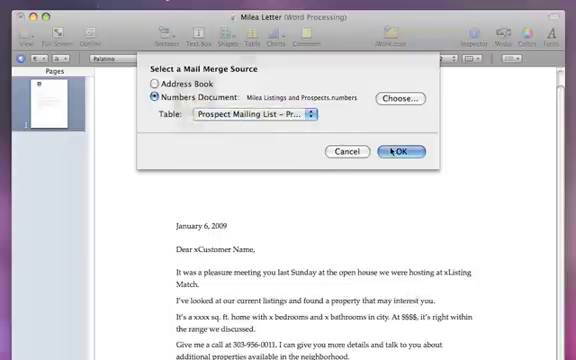
{"action": "left_click", "coordinate": [400, 150]}
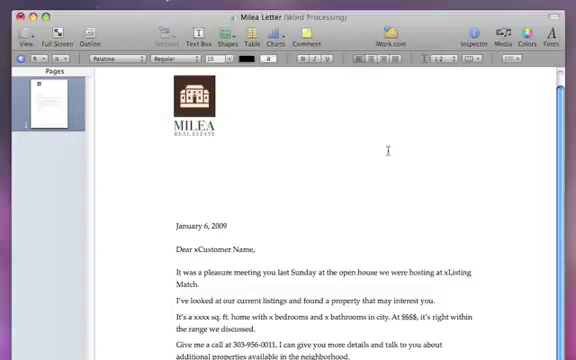
{"action": "mouse_move", "coordinate": [180, 216]}
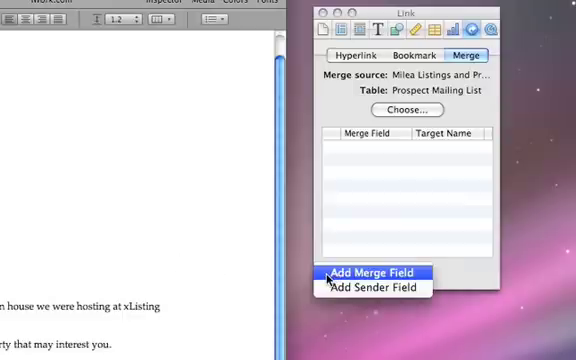
Insert a First Name merge field, then add a second field after it
{"action": "left_click", "coordinate": [370, 272]}
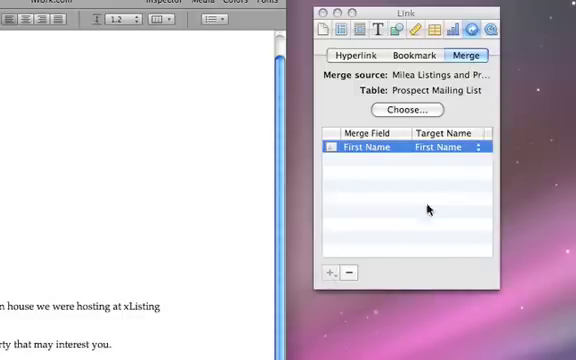
{"action": "left_click", "coordinate": [478, 148]}
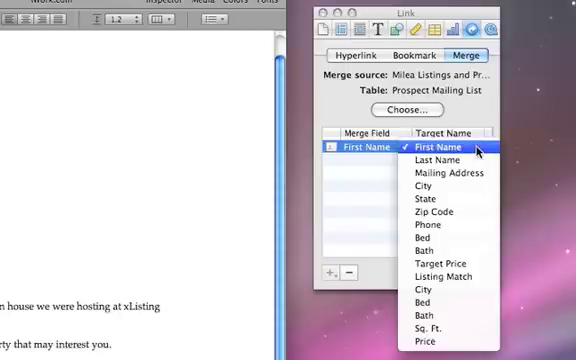
{"action": "left_click", "coordinate": [447, 148]}
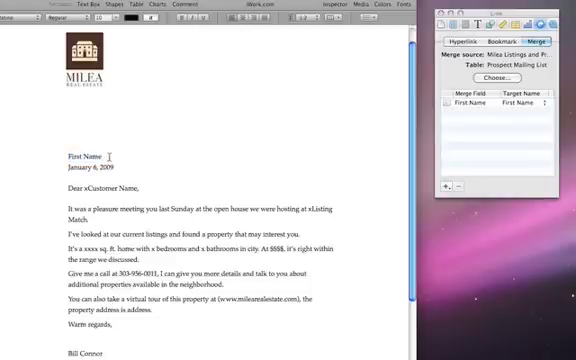
{"action": "left_click", "coordinate": [490, 103]}
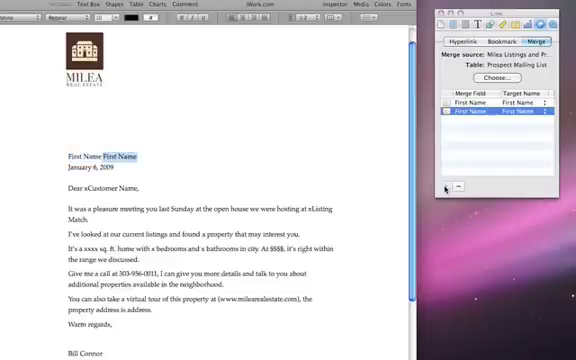
{"action": "left_click", "coordinate": [543, 103]}
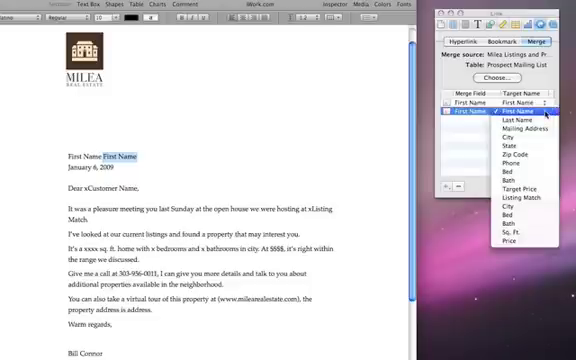
{"action": "left_click", "coordinate": [517, 125]}
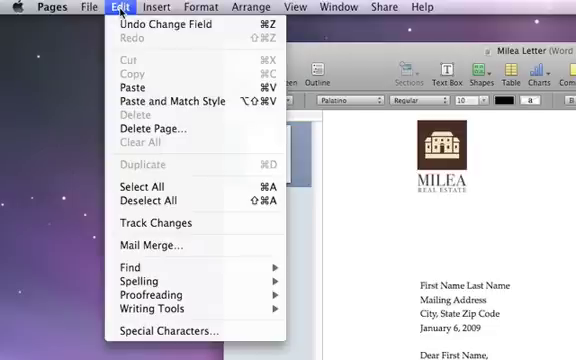
{"action": "mouse_move", "coordinate": [158, 246]}
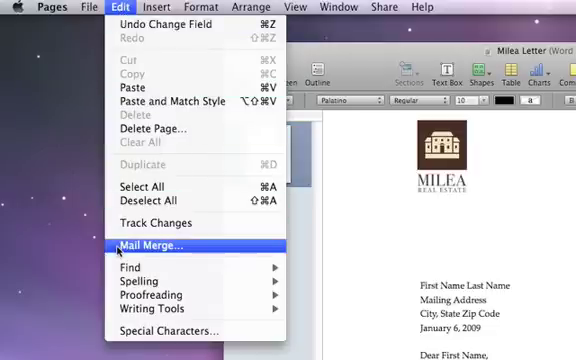
{"action": "left_click", "coordinate": [160, 246]}
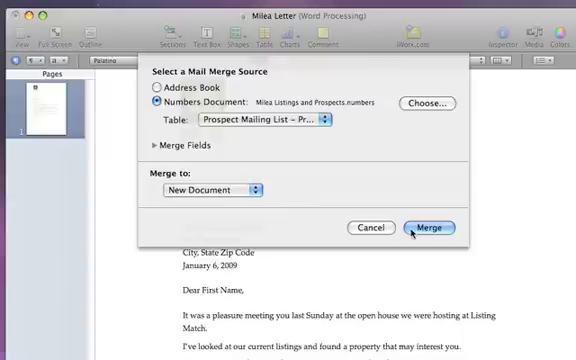
{"action": "left_click", "coordinate": [431, 227]}
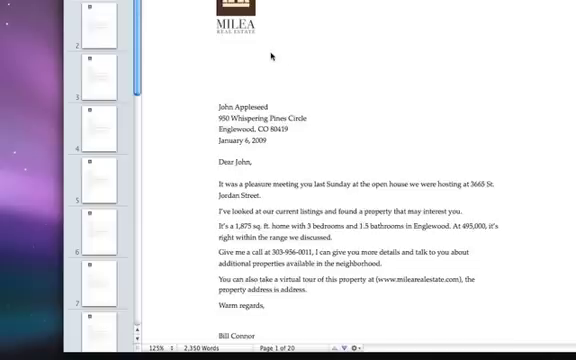
{"action": "left_click", "coordinate": [100, 20]}
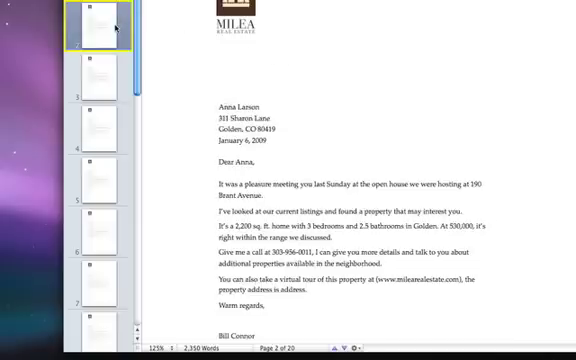